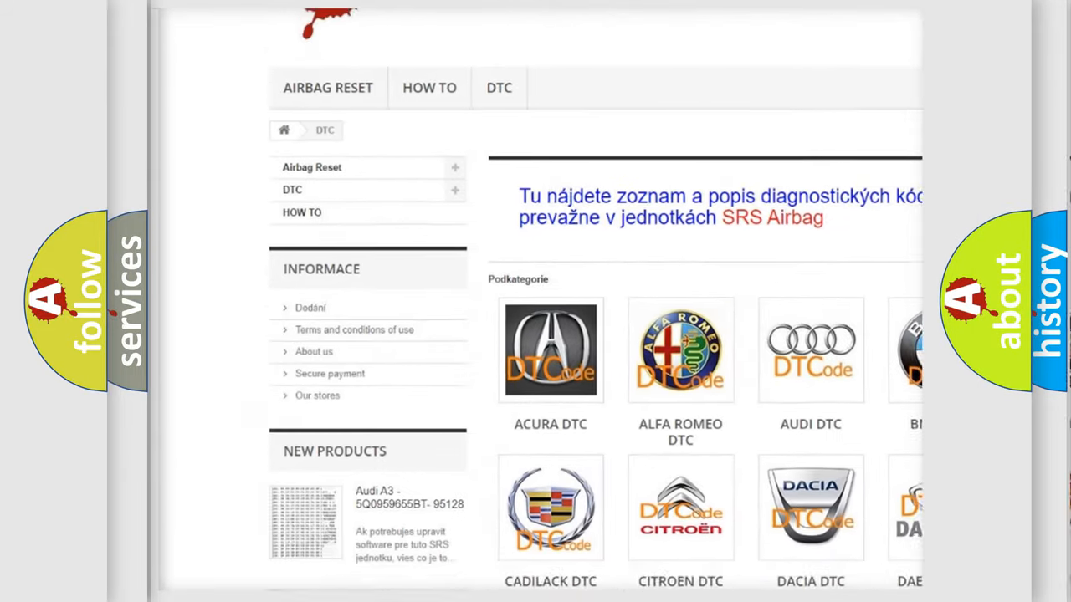
Step: Scroll down through the multi-column list of B trouble codes on airbagreset.sk
scroll("down", 3)
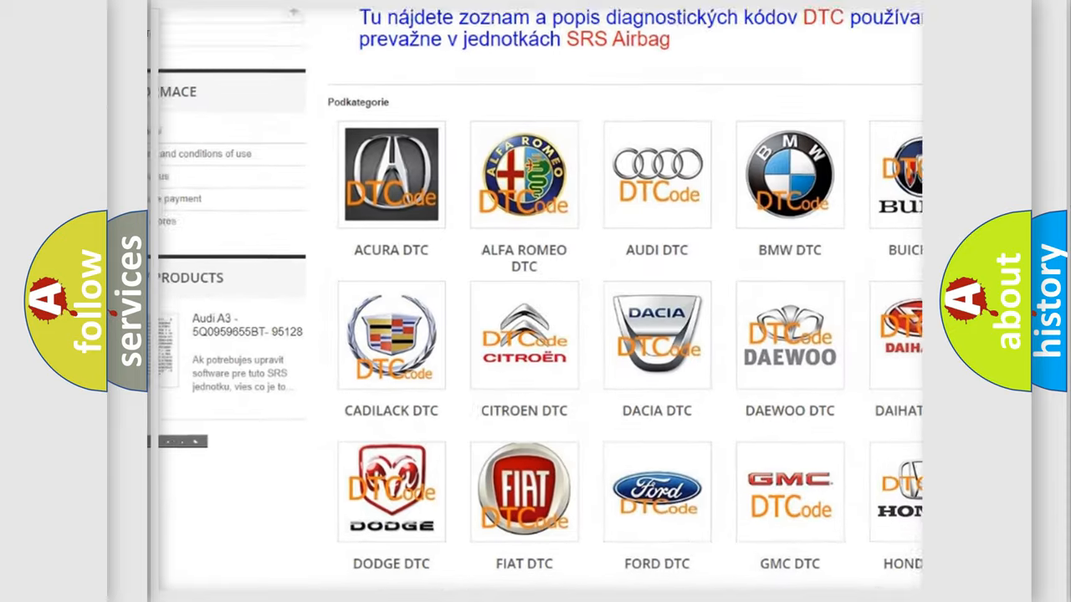
scroll("down", 3)
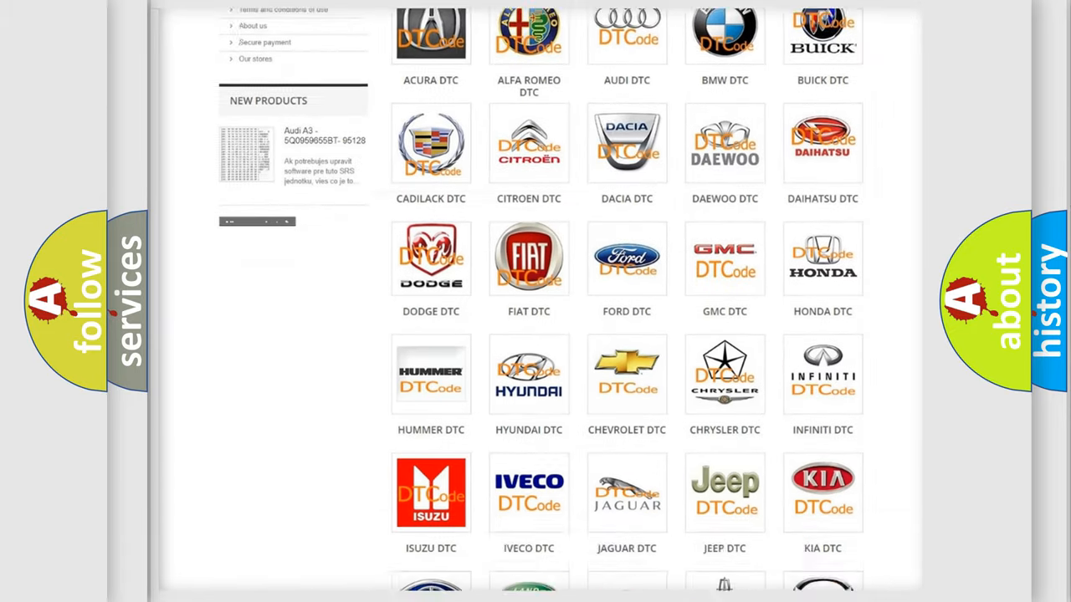
scroll("down", 3)
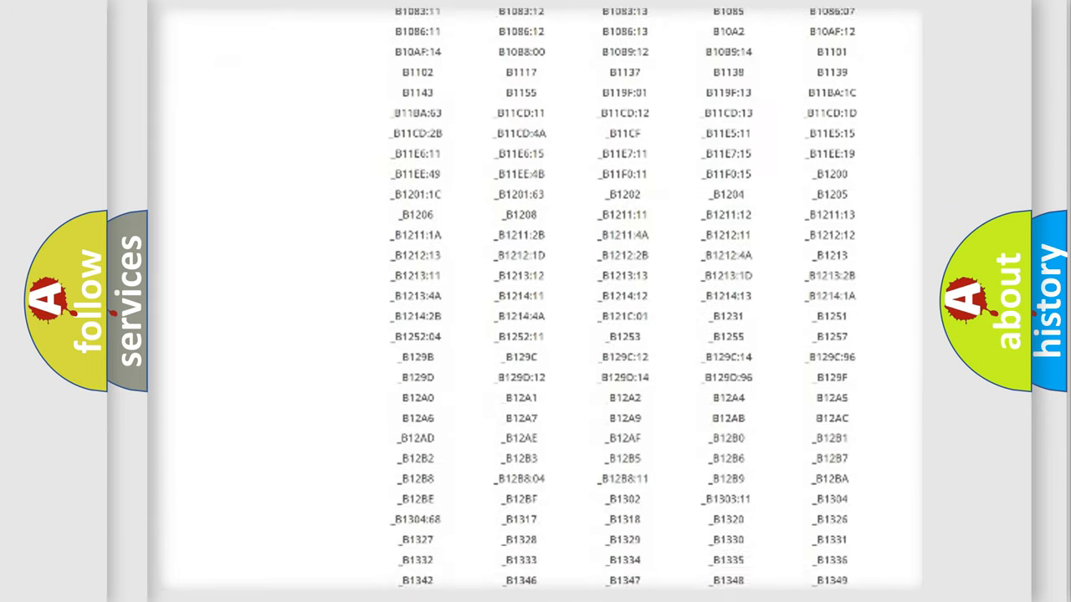
scroll("down", 3)
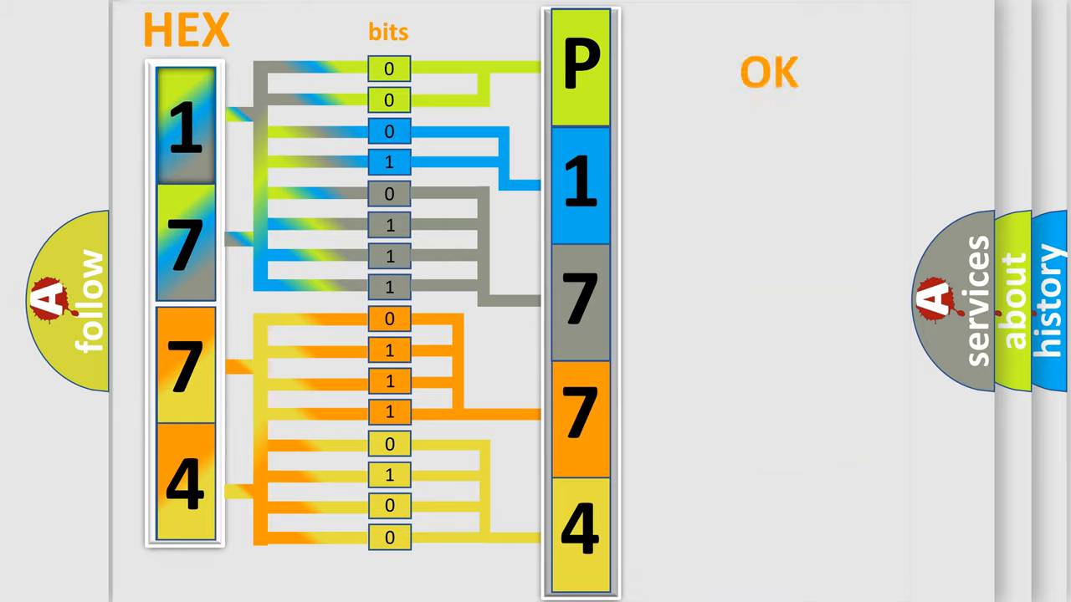
Step: Advance to the diagram decoding hex bytes 17 74 into bits as fault code P1774, marked OK
left_click(768, 70)
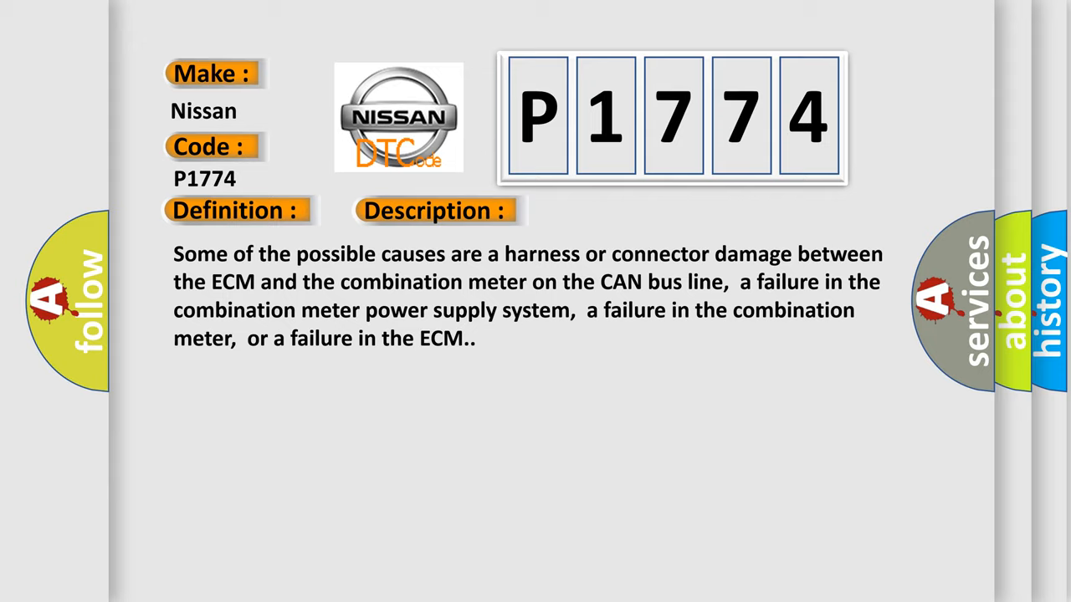
Step: Advance to the Nissan P1774 slide listing causes: CAN harness damage, combination meter failure, ECM failure
left_click(614, 211)
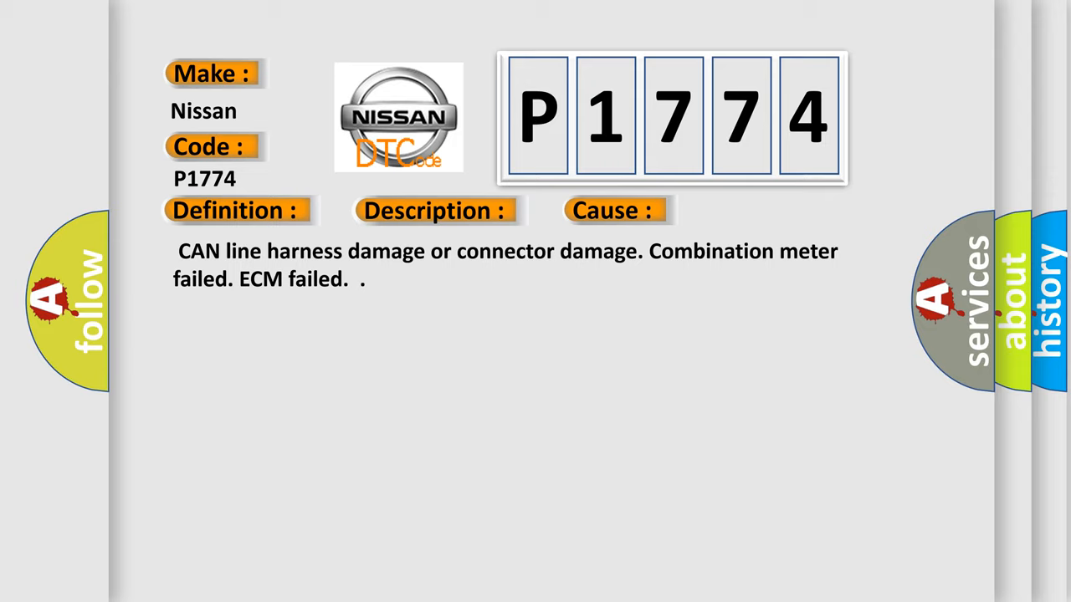